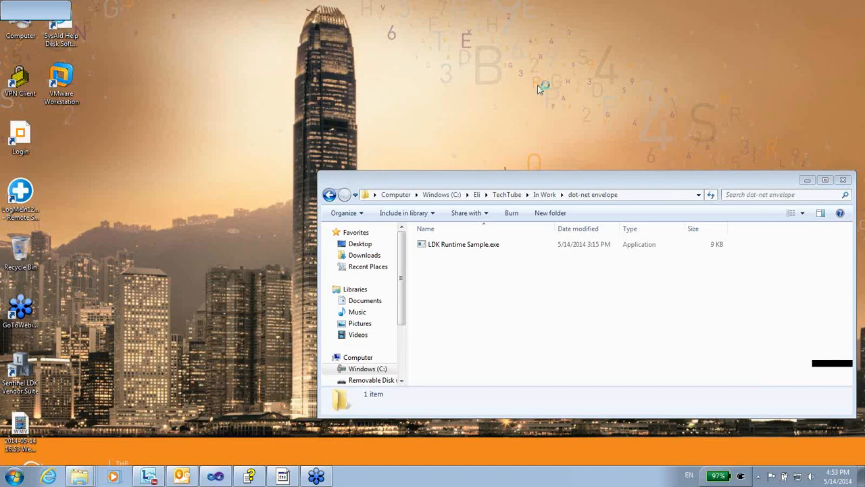
Run the unprotected LDK Runtime Sample.exe and try its buttons, showing Two's message in the text box
double_click(463, 243)
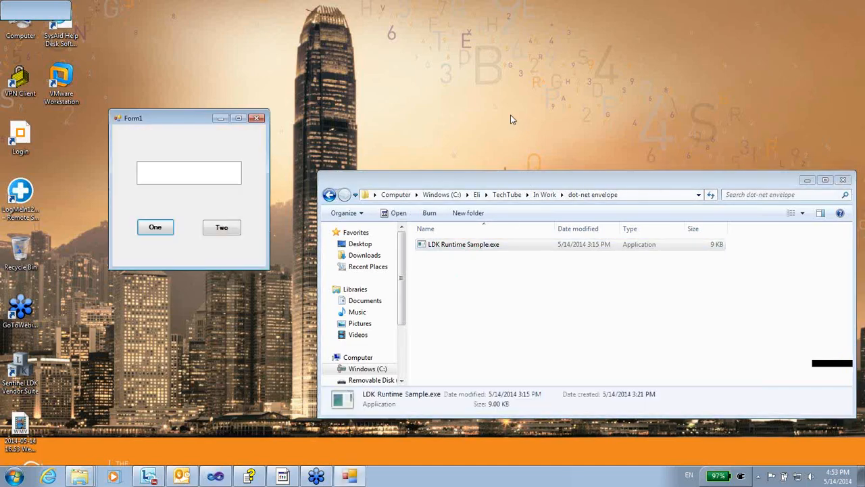
mouse_move(506, 112)
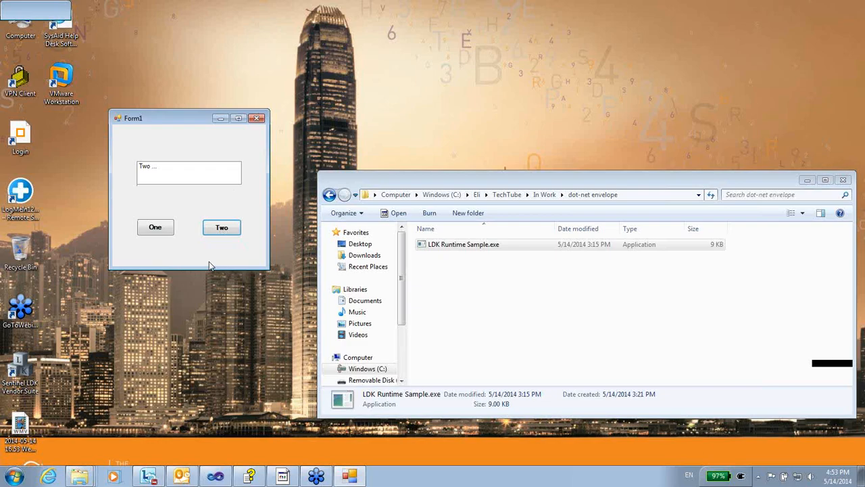
mouse_move(125, 140)
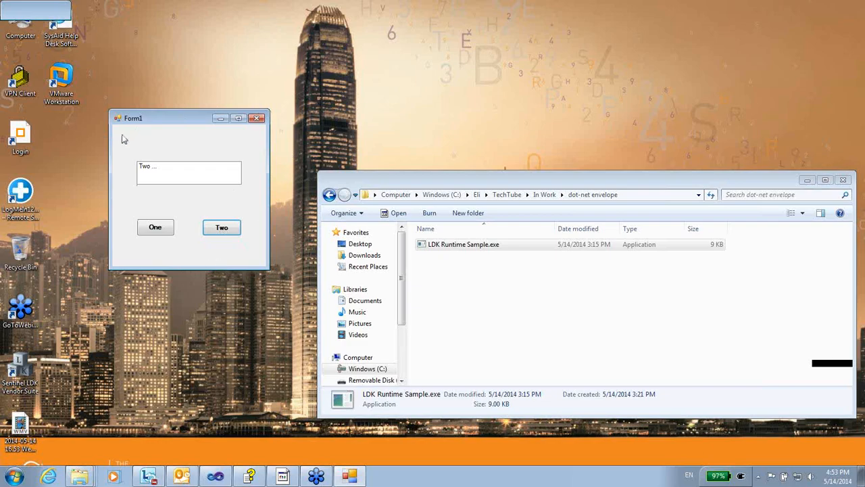
mouse_move(214, 268)
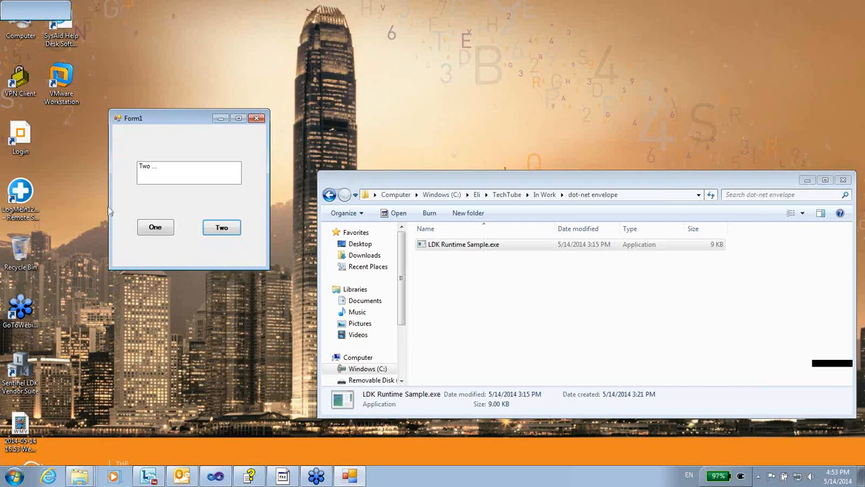
mouse_move(236, 151)
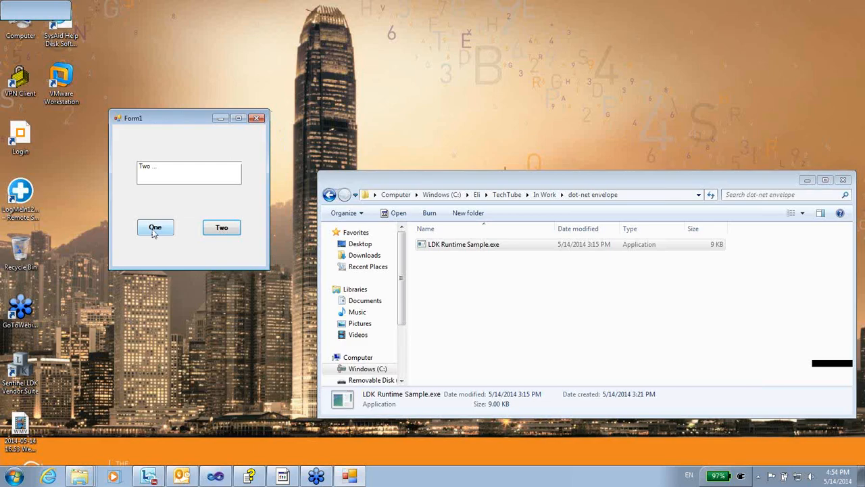
left_click(154, 227)
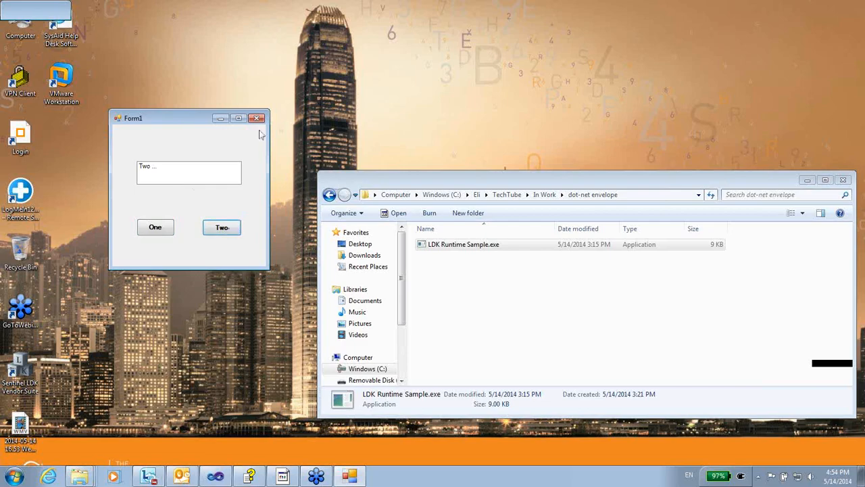
Launch Sentinel LDK Envelope from the Vendor Suite and show the Sentinel Vendor Code page
left_click(257, 117)
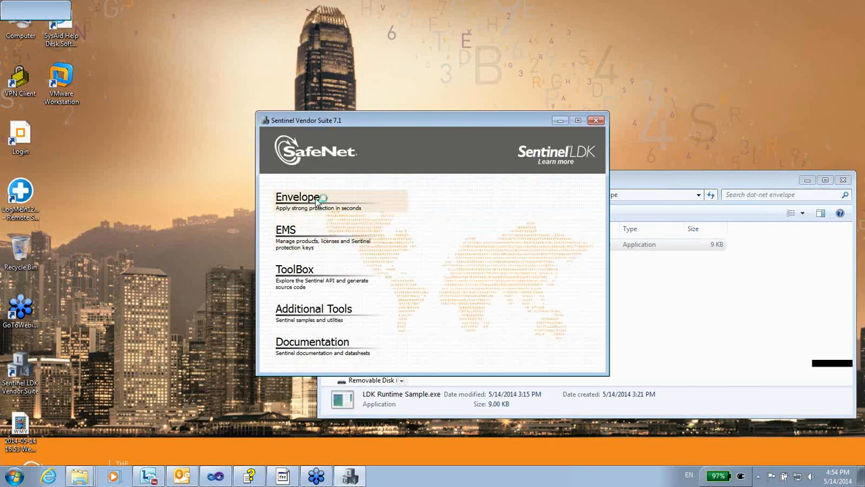
left_click(298, 198)
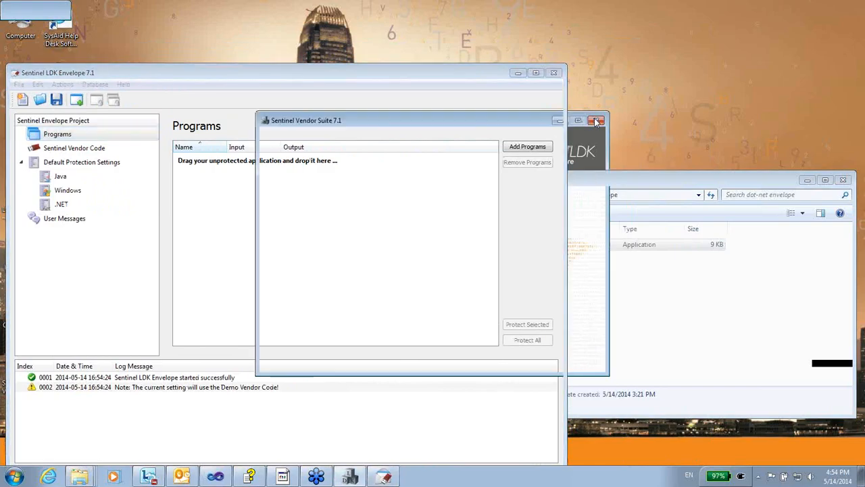
left_click(594, 120)
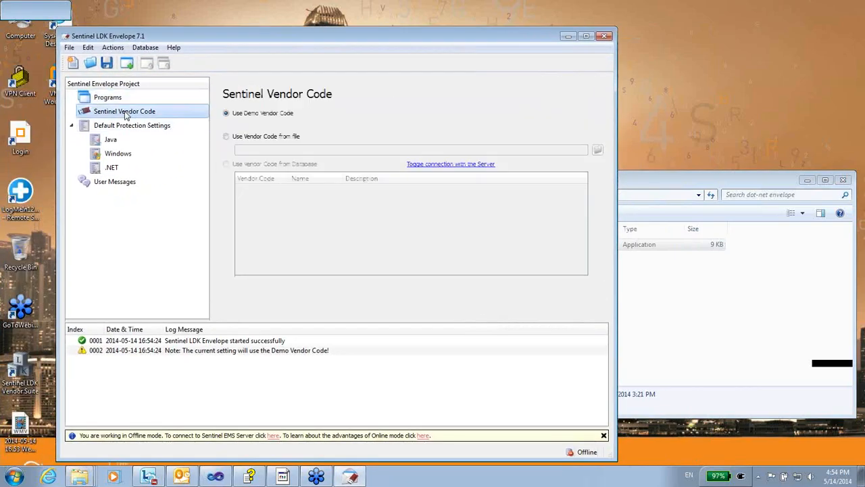
Load the vendor code from the DEMOMA.hvc file instead of the demo code
left_click(226, 135)
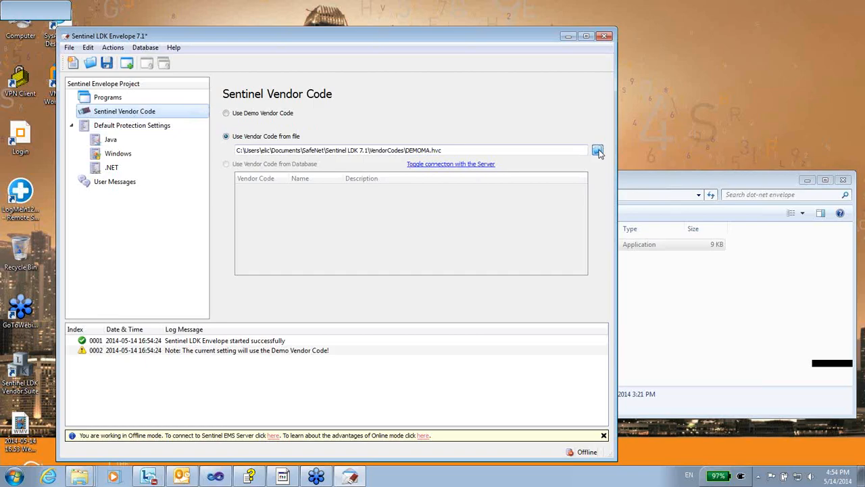
left_click(597, 149)
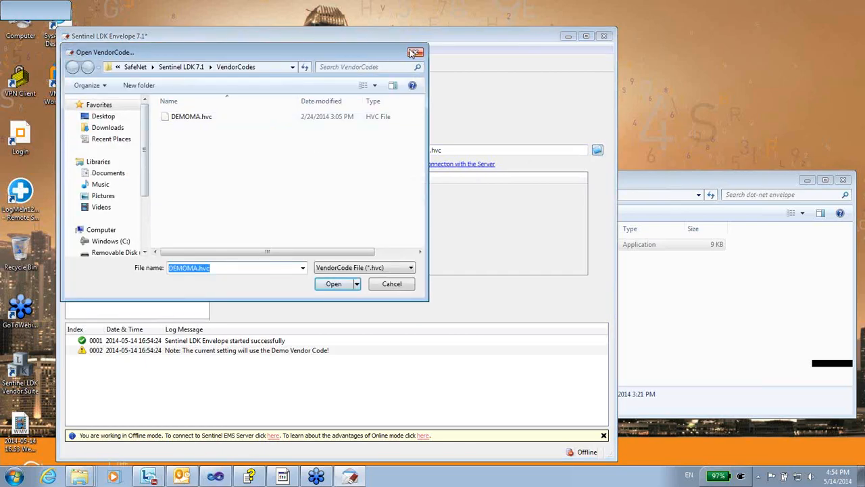
left_click(333, 284)
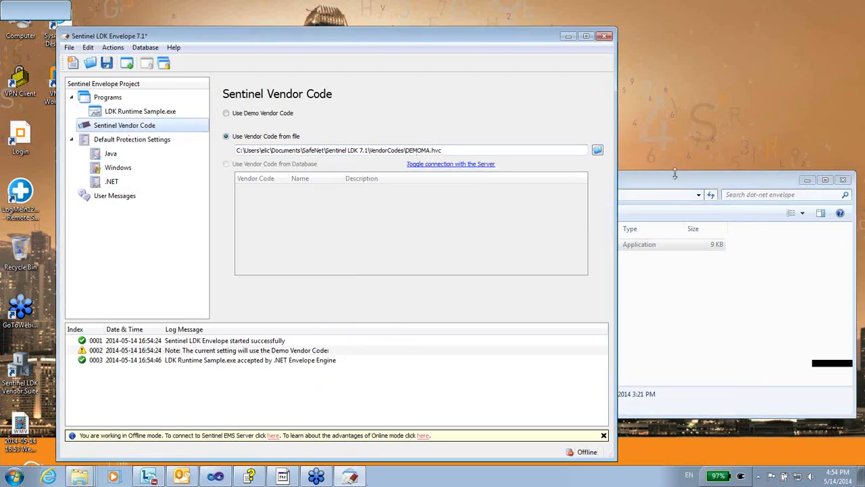
Set LDK Runtime Sample.exe's protected output file to C:\Temp\LDK Runtime Sample.exe
left_click(140, 111)
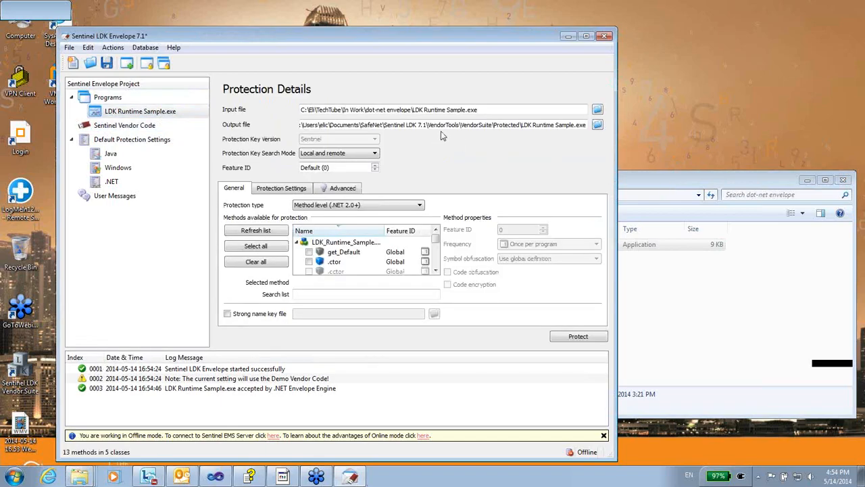
left_click(597, 124)
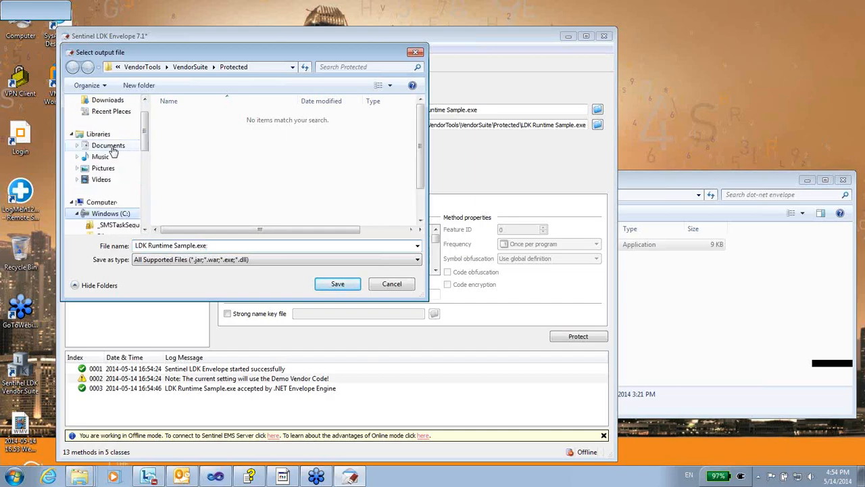
left_click(108, 146)
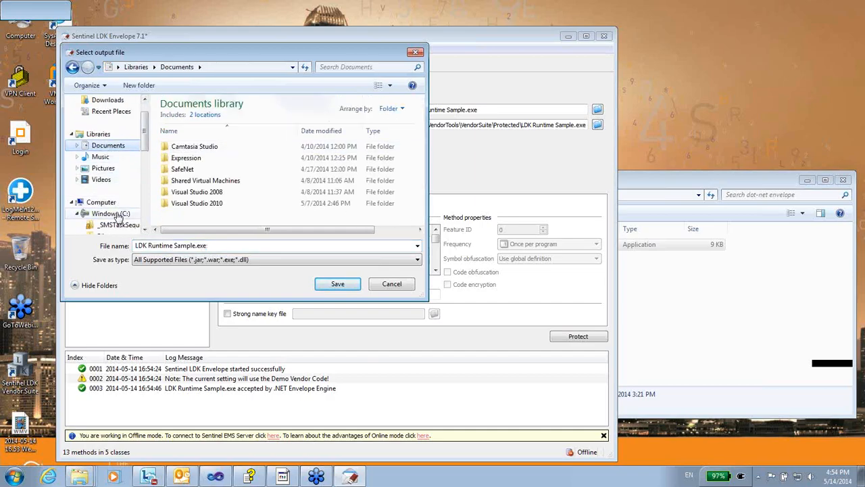
left_click(111, 214)
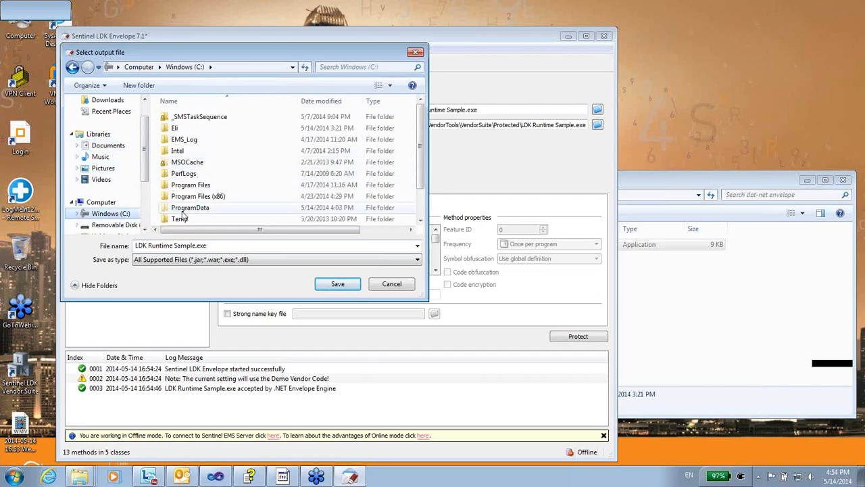
left_click(338, 284)
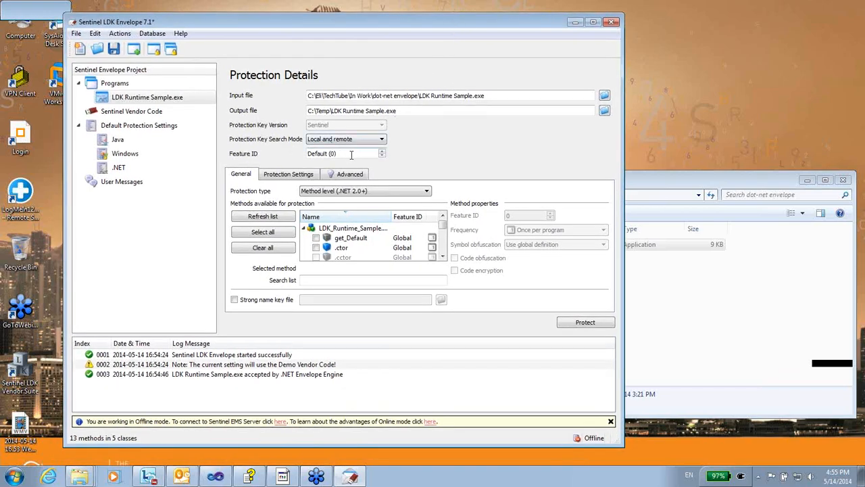
mouse_move(348, 154)
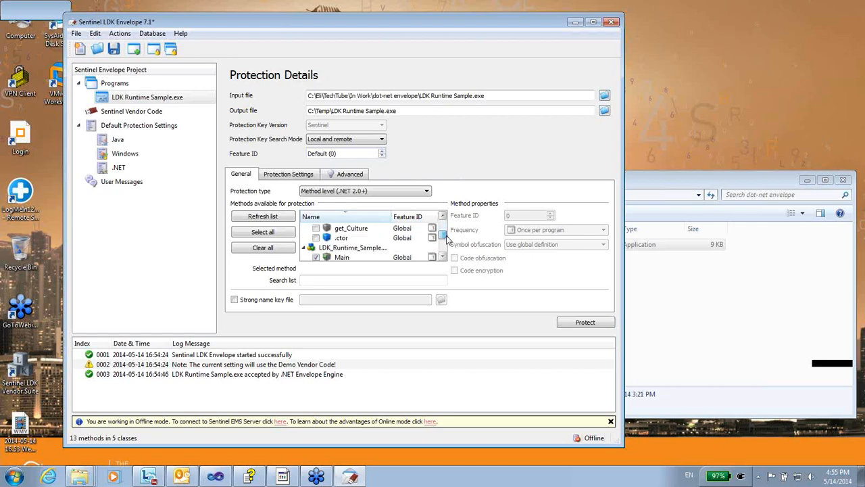
scroll("down", 3)
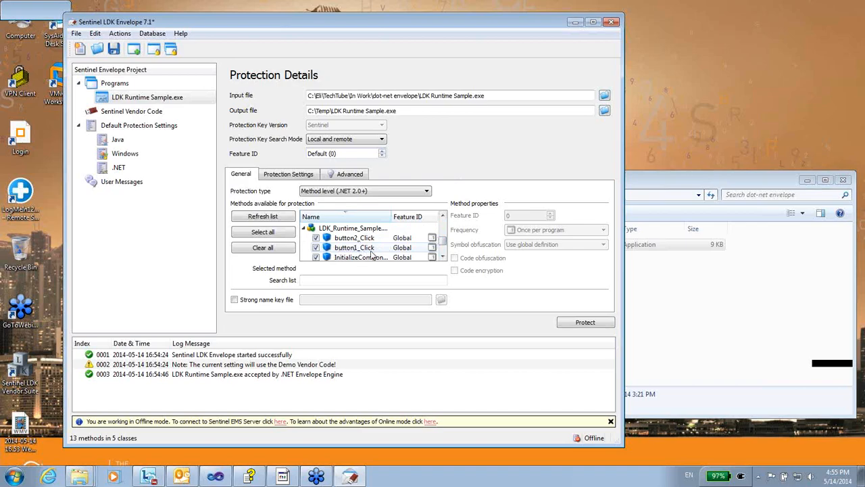
mouse_move(354, 247)
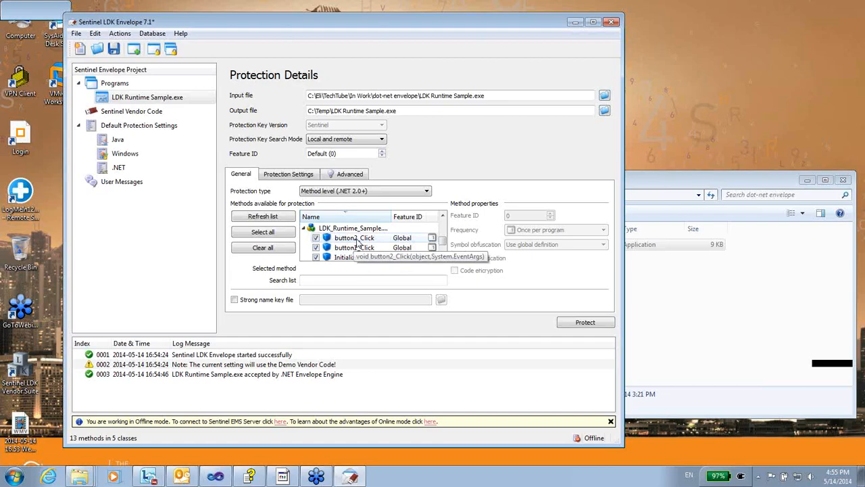
Protect button2_Click with feature ID 8, checking the license every time
left_click(354, 246)
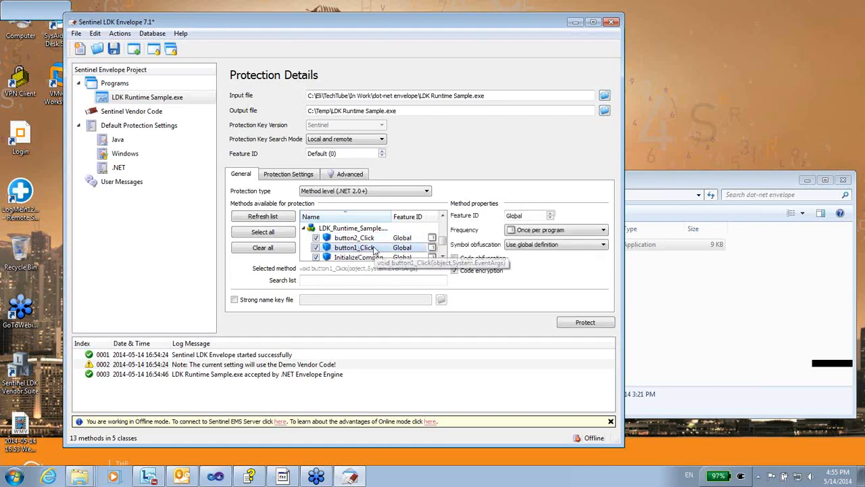
mouse_move(581, 232)
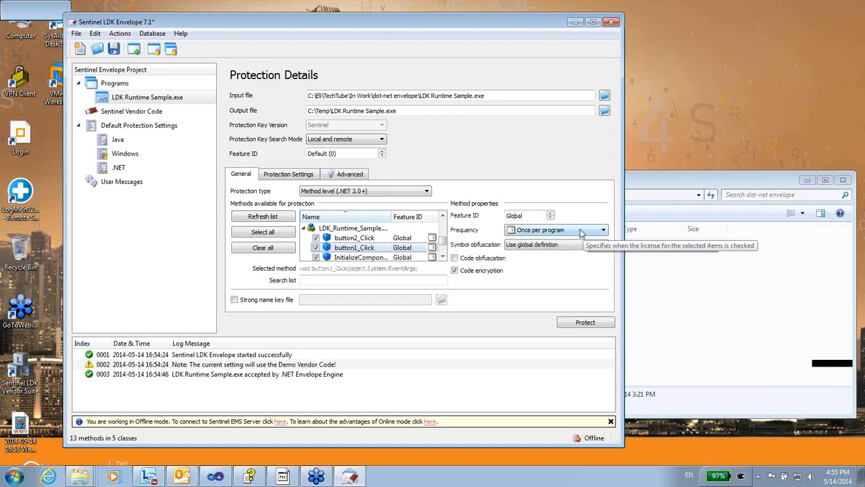
mouse_move(497, 222)
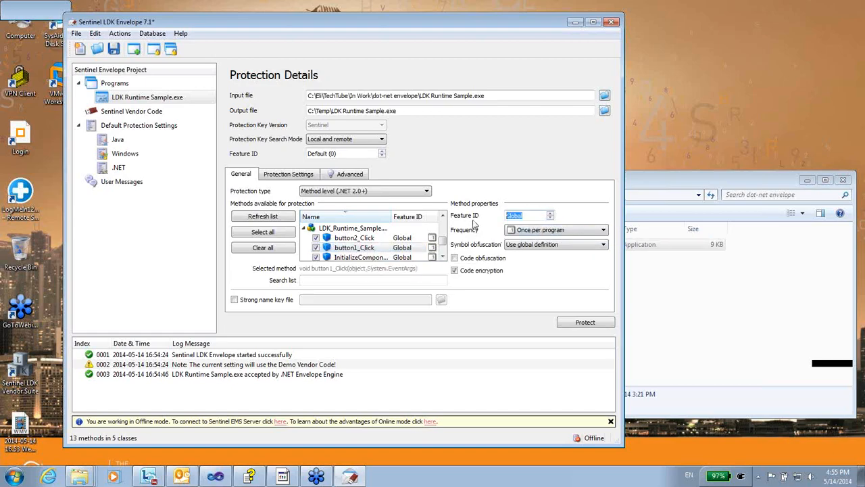
type("8")
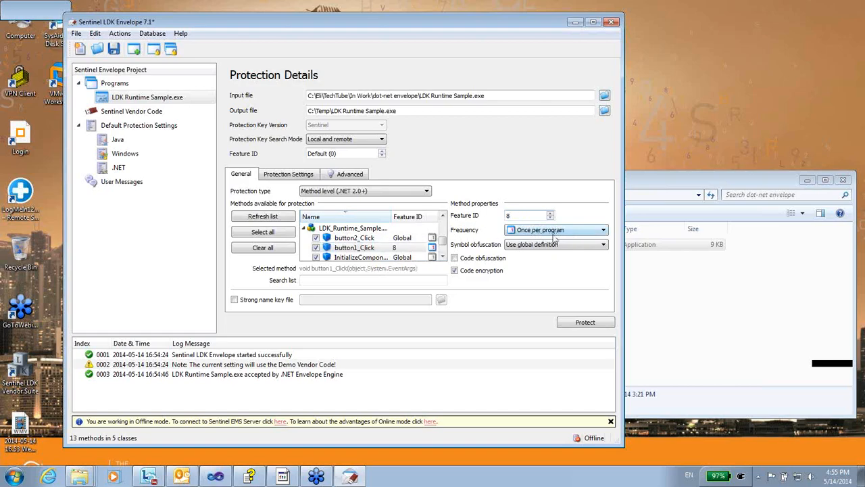
left_click(600, 230)
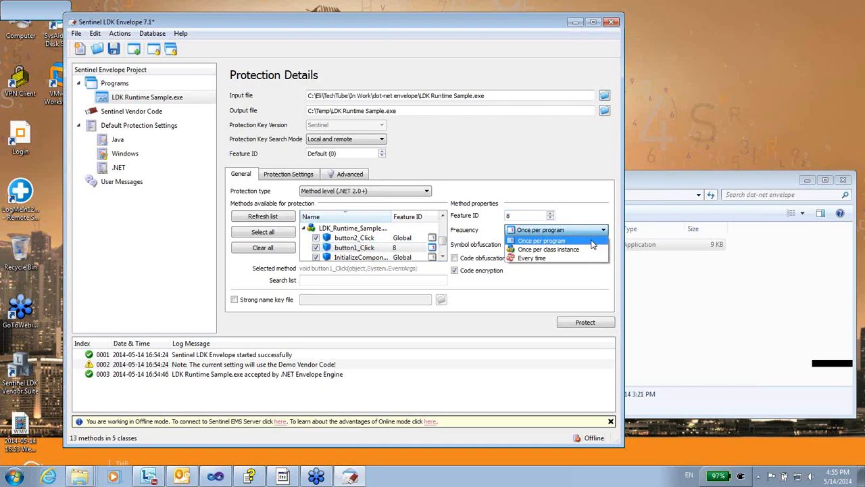
left_click(533, 258)
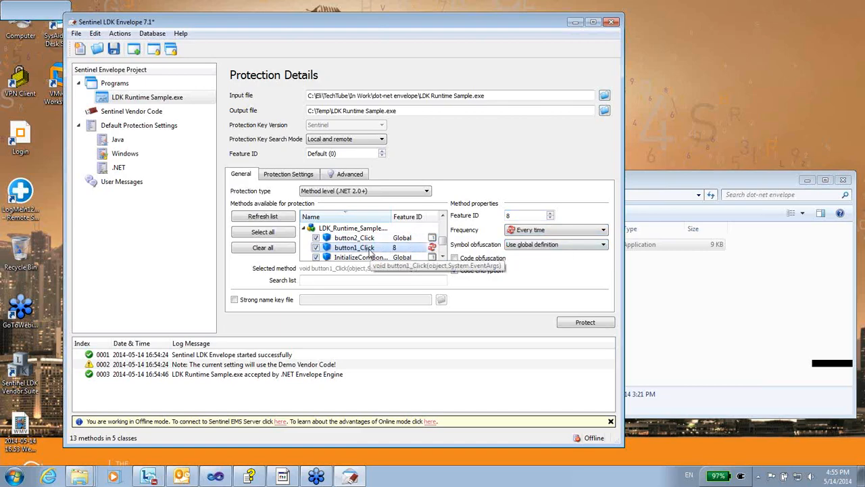
Protect button1_Click with feature ID 13, checked every time, and review both buttons' settings
left_click(354, 238)
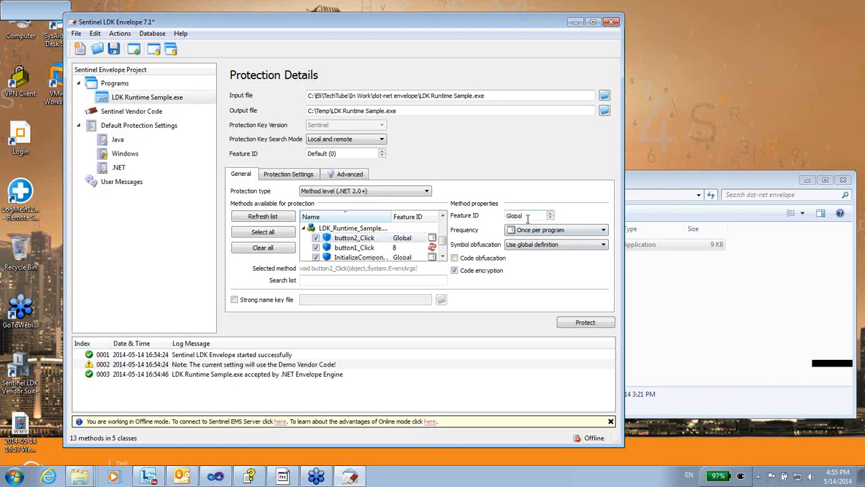
left_click(354, 238)
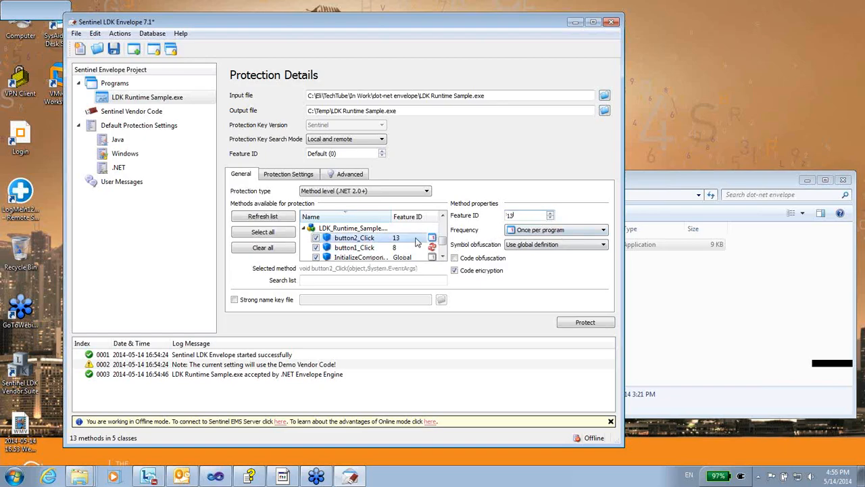
left_click(601, 230)
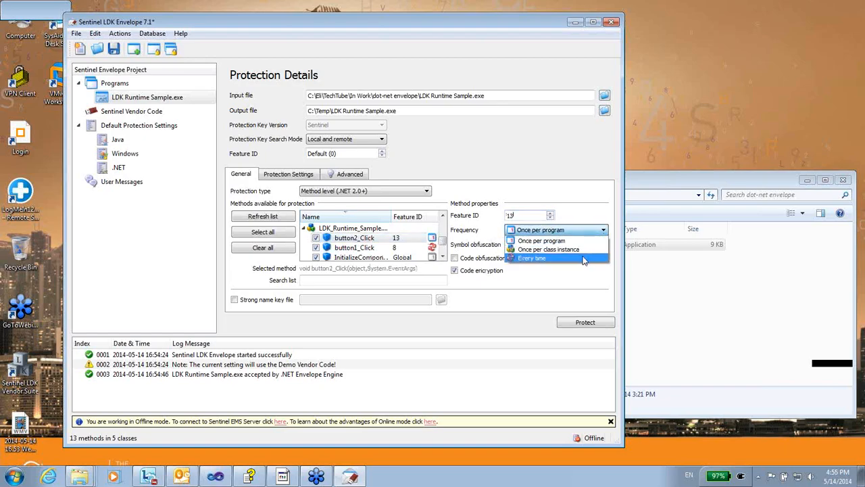
left_click(533, 257)
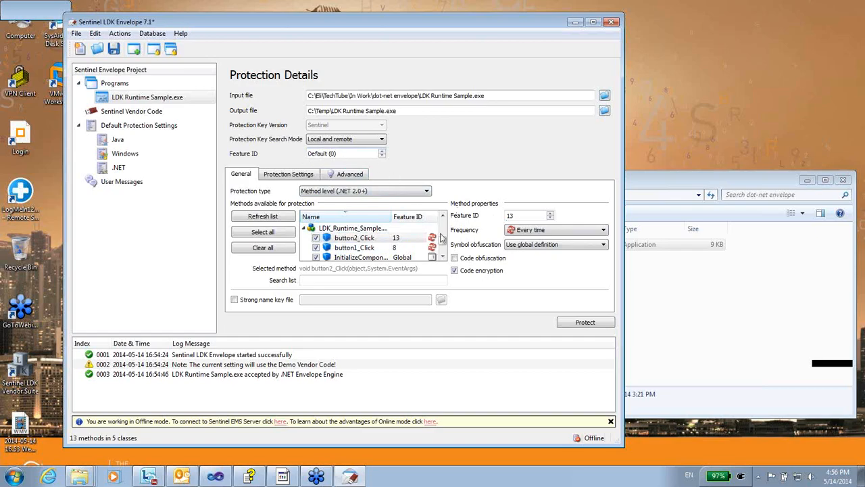
left_click(354, 248)
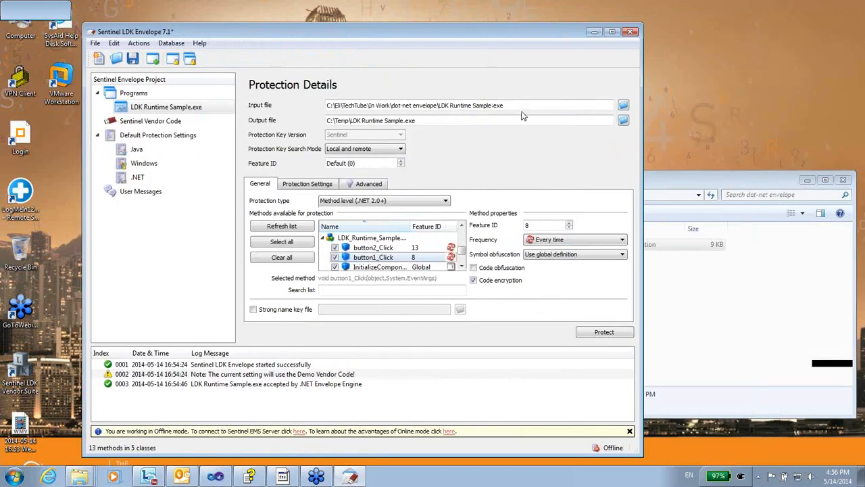
left_click(373, 246)
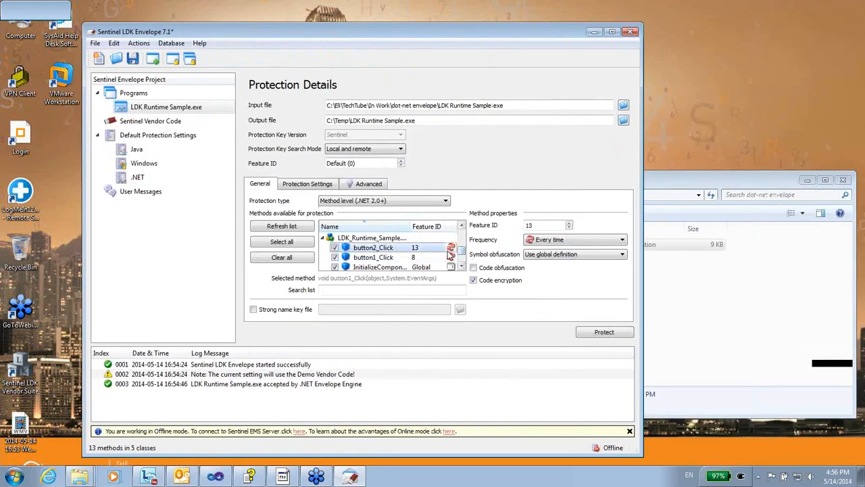
mouse_move(416, 250)
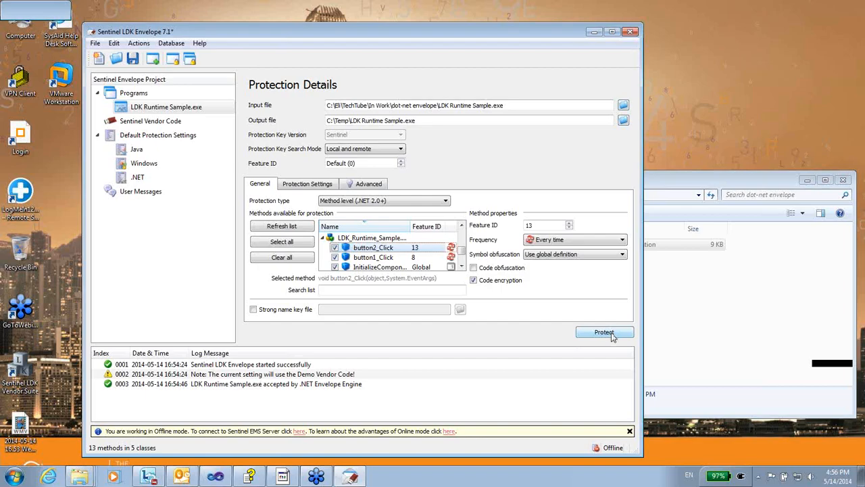
Protect LDK Runtime Sample.exe into C:\Temp without errors and dismiss the status dialog
left_click(603, 333)
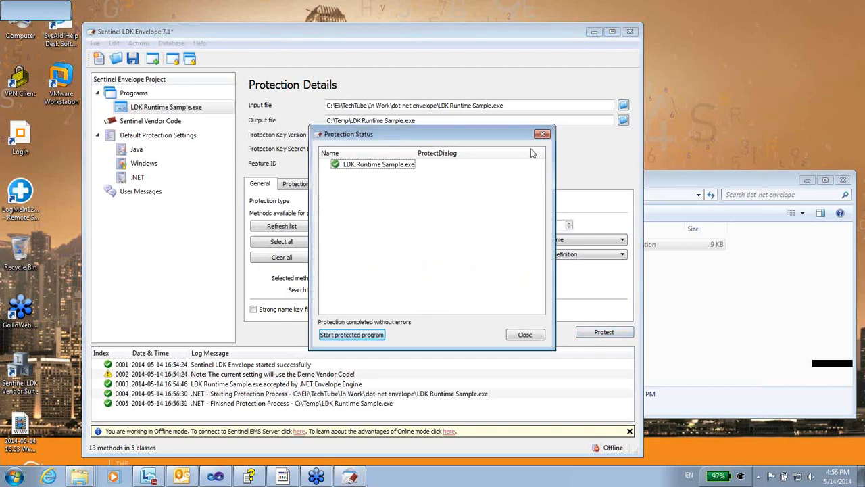
left_click(524, 335)
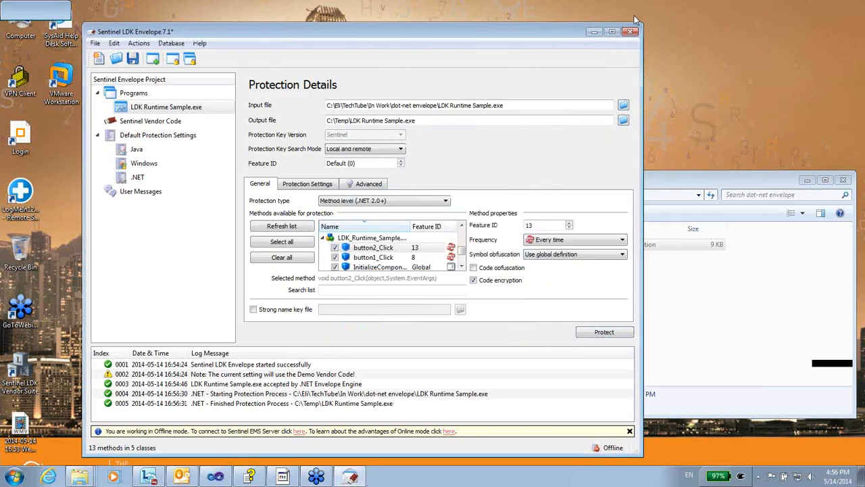
Start Save Project As from the File menu, then abandon the Save As dialog
left_click(95, 42)
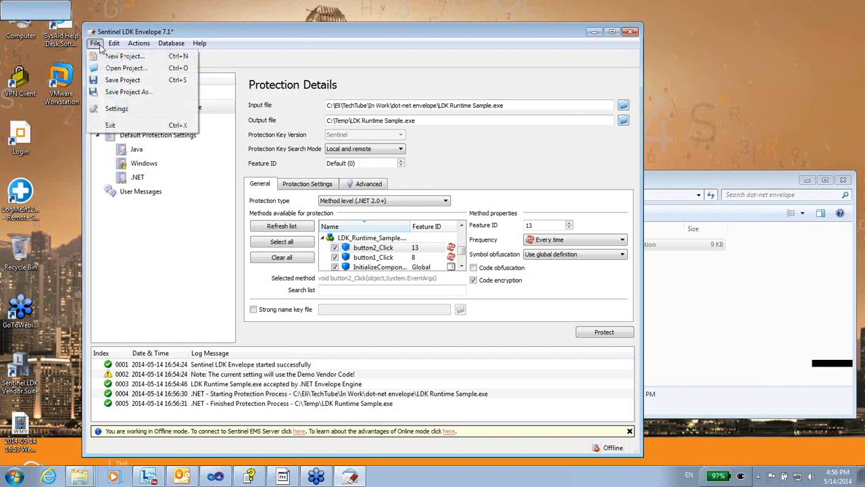
mouse_move(129, 92)
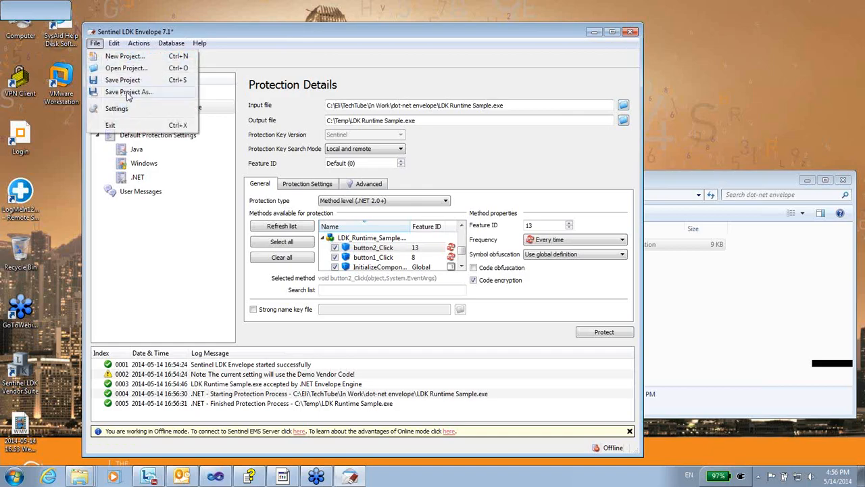
mouse_move(142, 100)
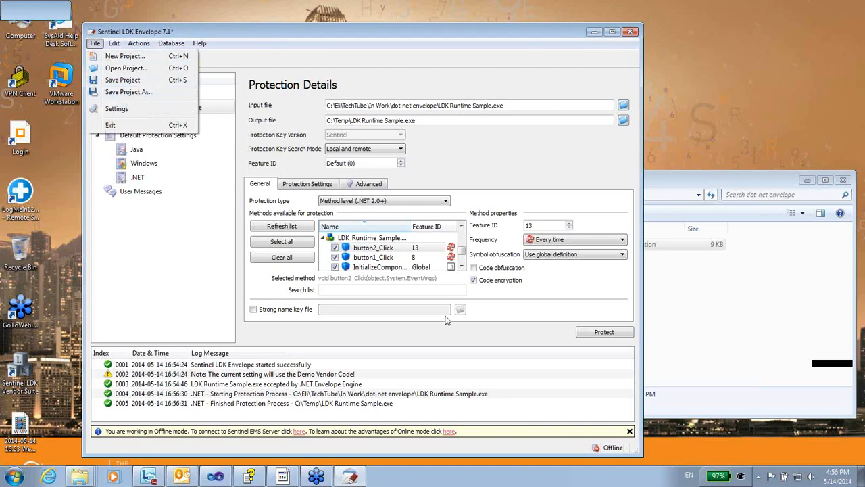
left_click(130, 92)
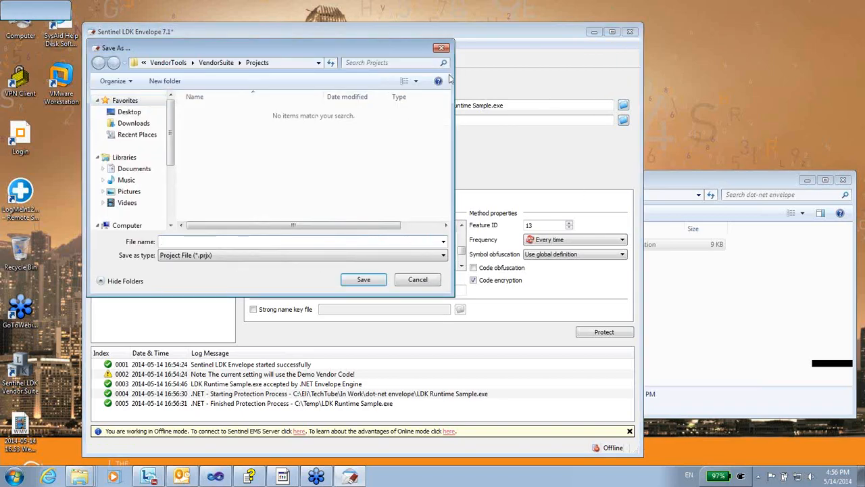
left_click(416, 278)
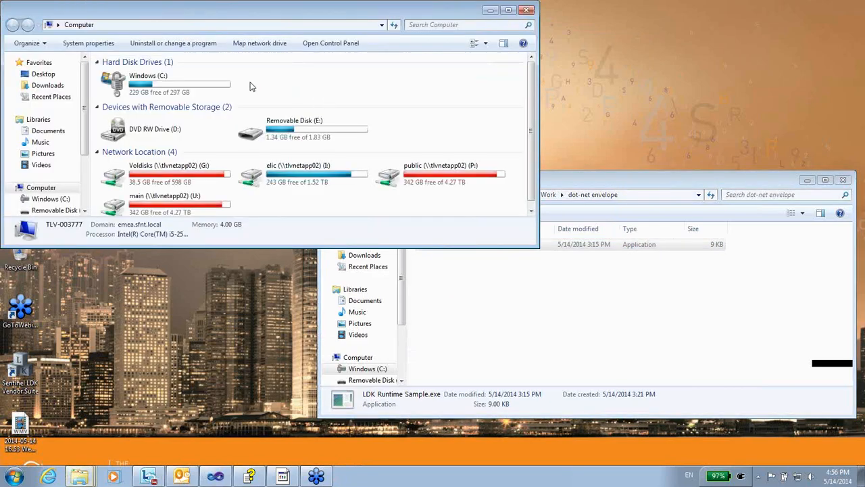
Browse to C:\Temp and launch the protected LDK Runtime Sample.exe, raising the demo key notice
double_click(147, 83)
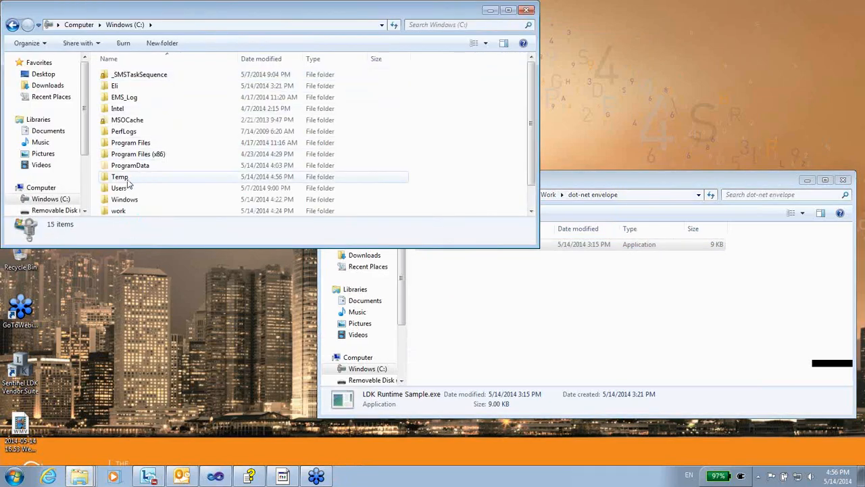
double_click(119, 176)
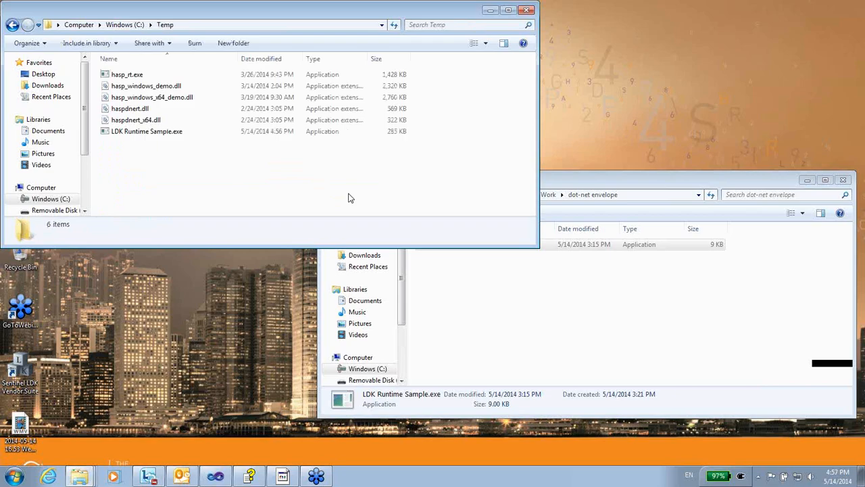
left_click(146, 131)
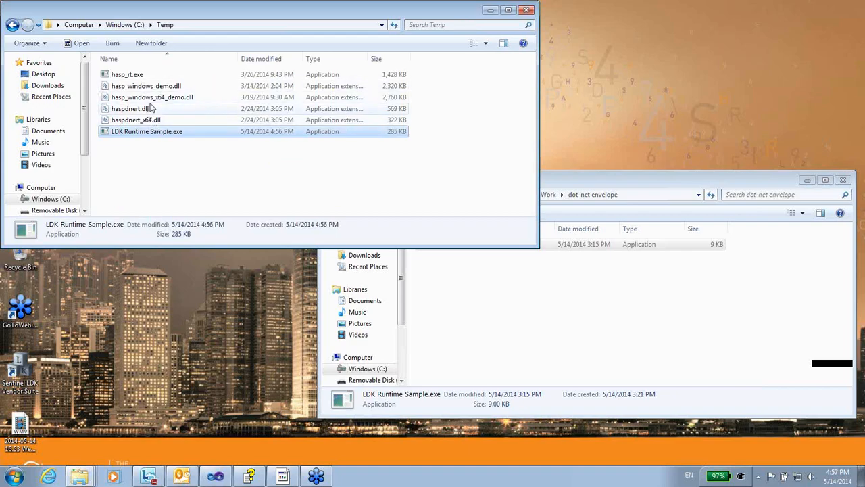
mouse_move(162, 130)
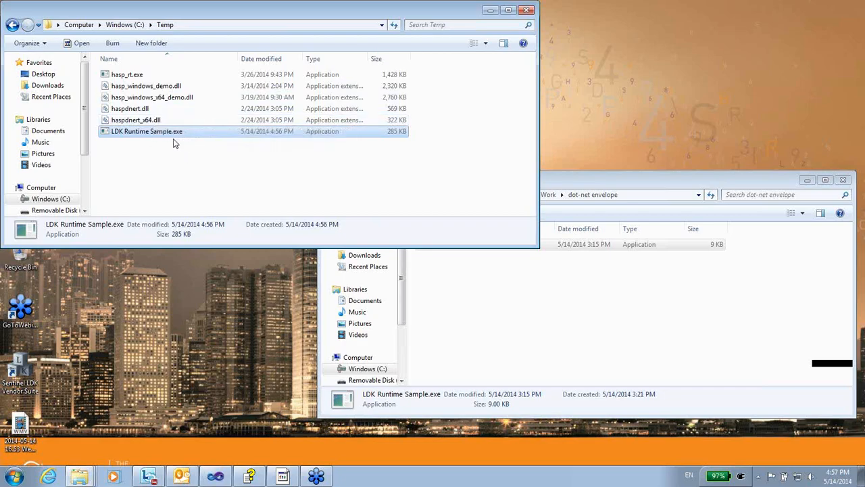
mouse_move(119, 140)
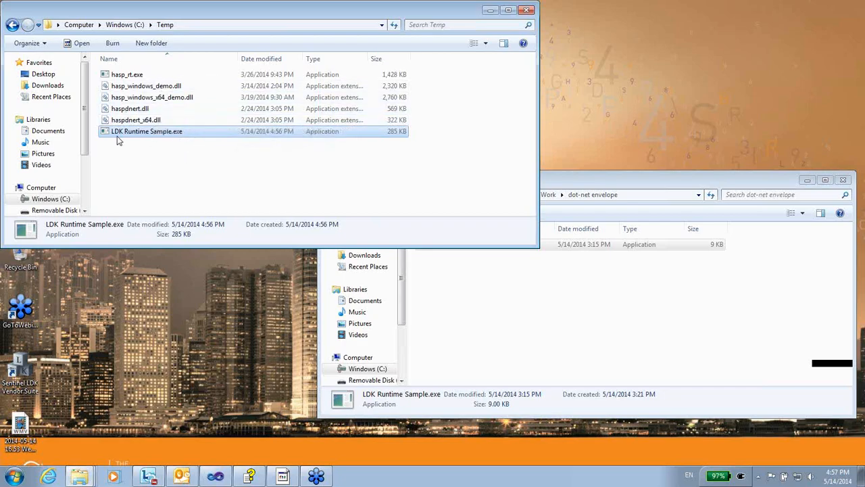
mouse_move(146, 131)
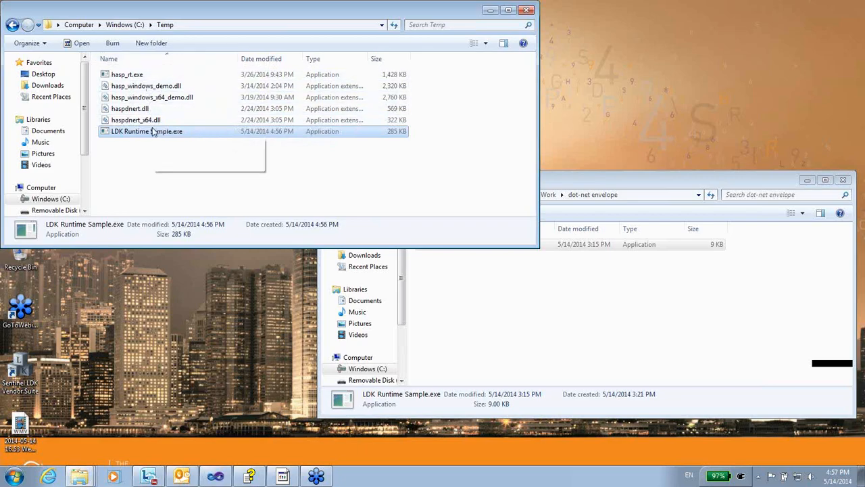
mouse_move(146, 131)
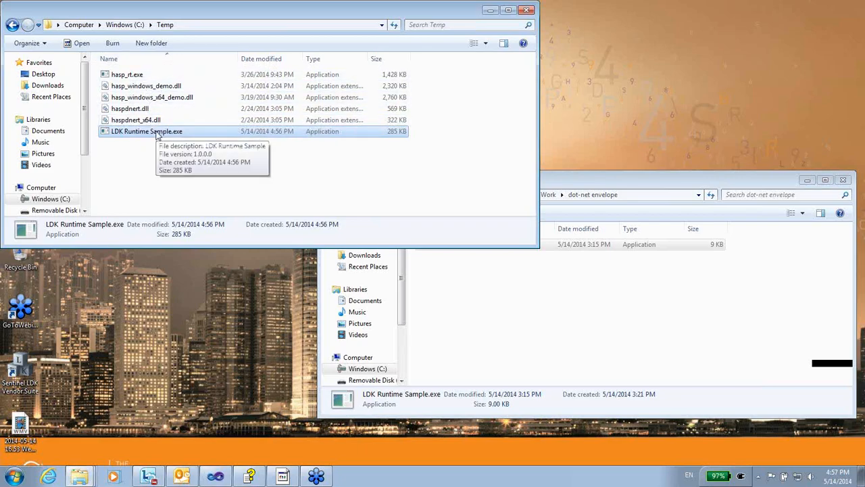
mouse_move(192, 146)
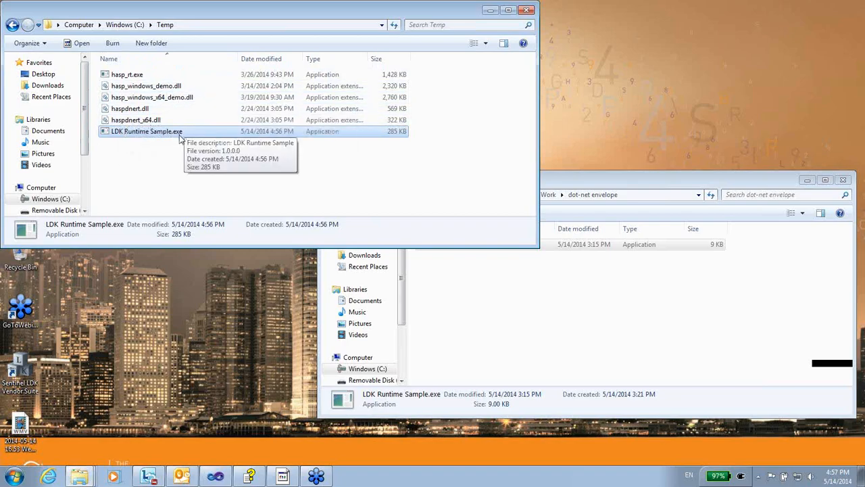
mouse_move(175, 145)
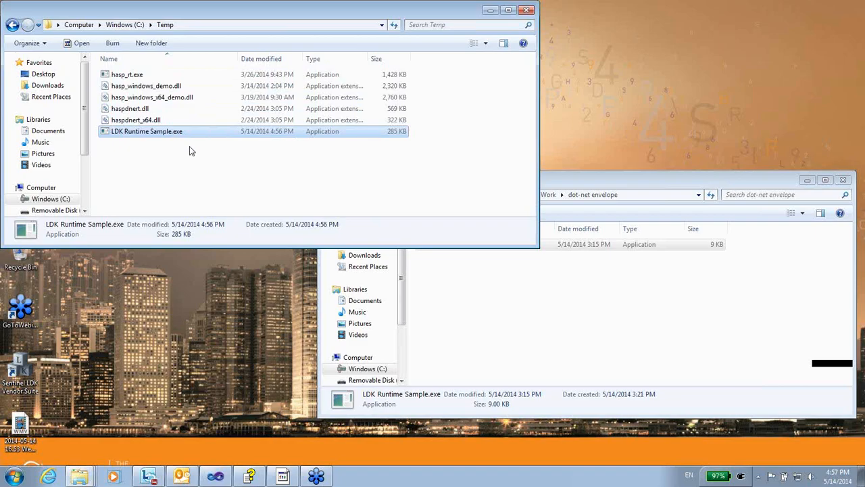
mouse_move(150, 135)
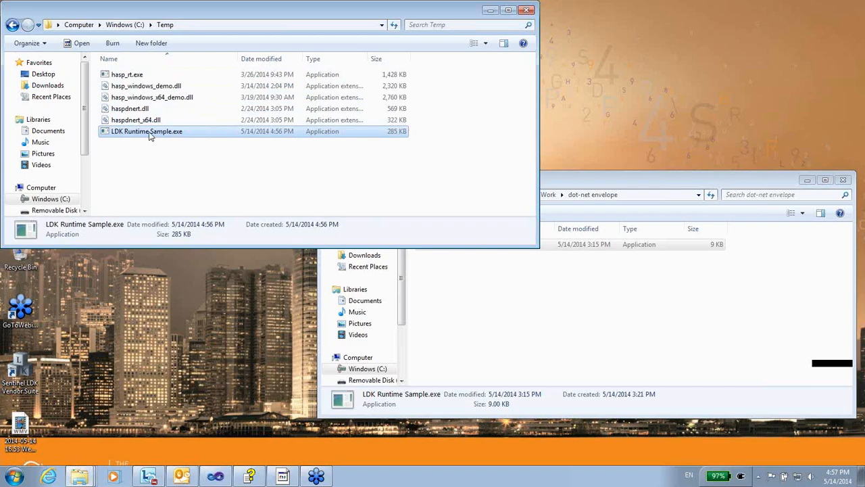
mouse_move(171, 139)
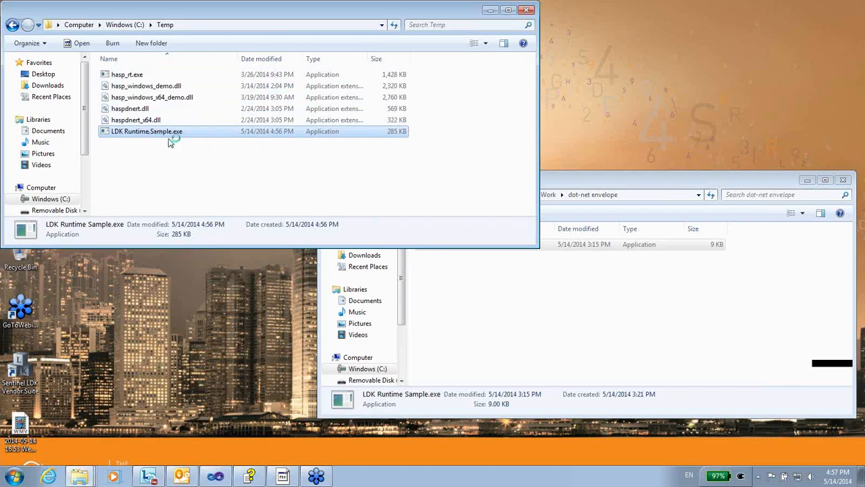
double_click(146, 131)
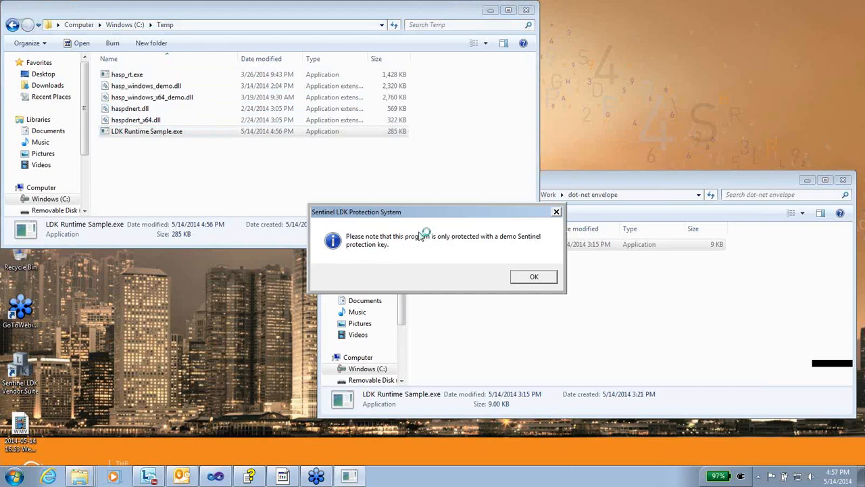
mouse_move(444, 240)
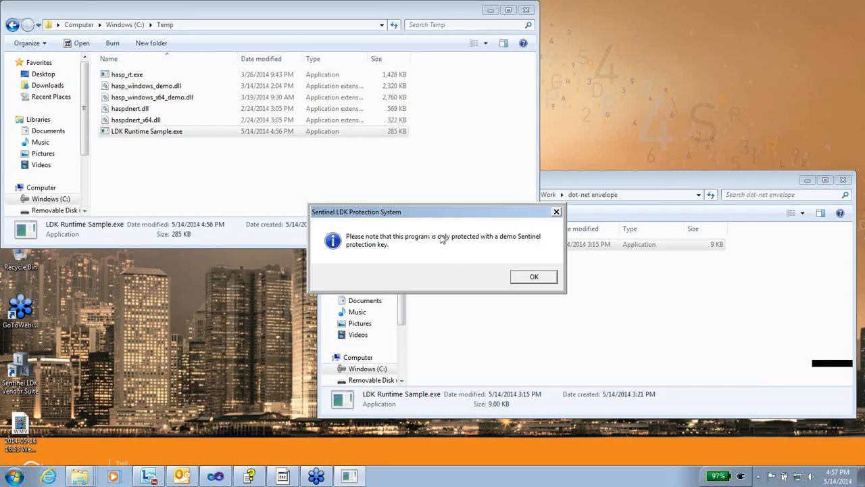
mouse_move(465, 246)
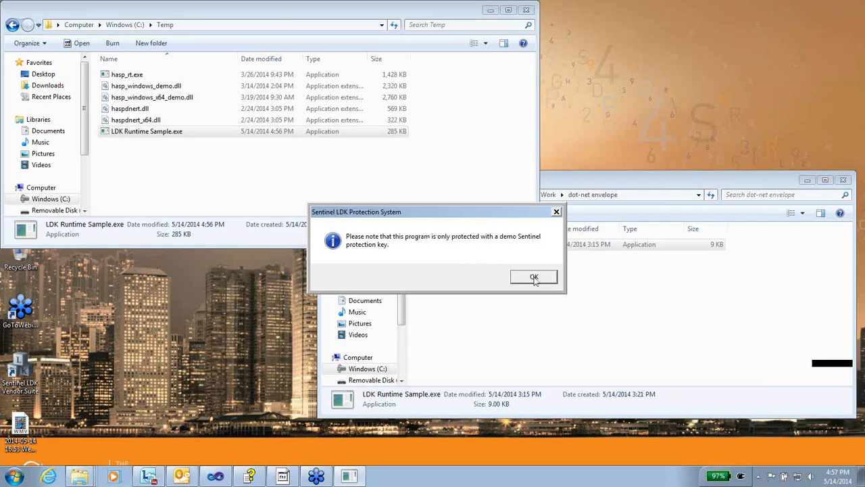
Acknowledge the Sentinel demo protection key notice
left_click(534, 277)
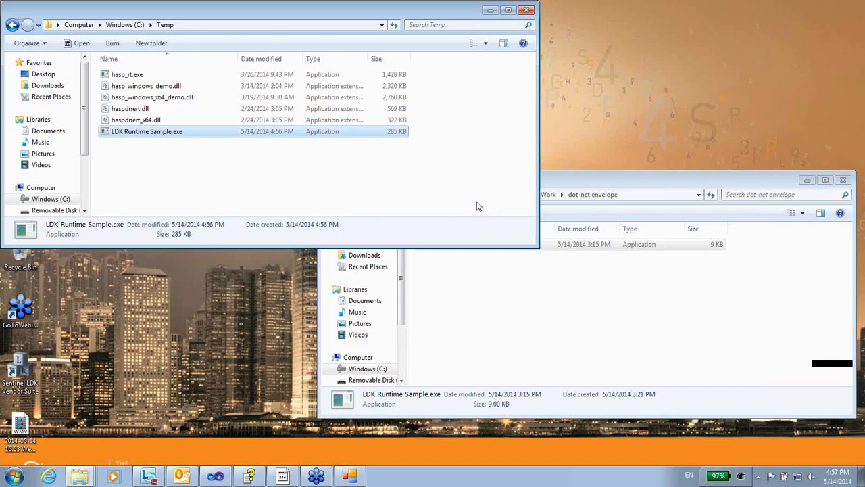
mouse_move(368, 16)
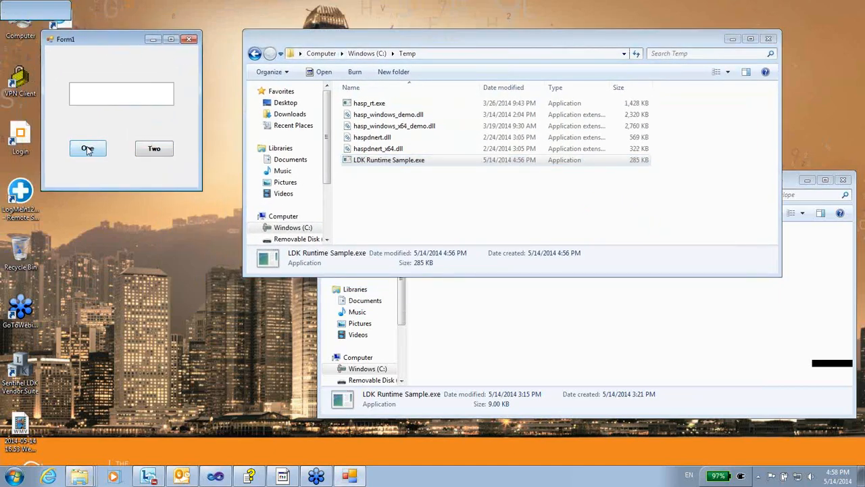
Run button One (text shows One), then button Two, which raises Functionality unavailable (H0698)
left_click(87, 147)
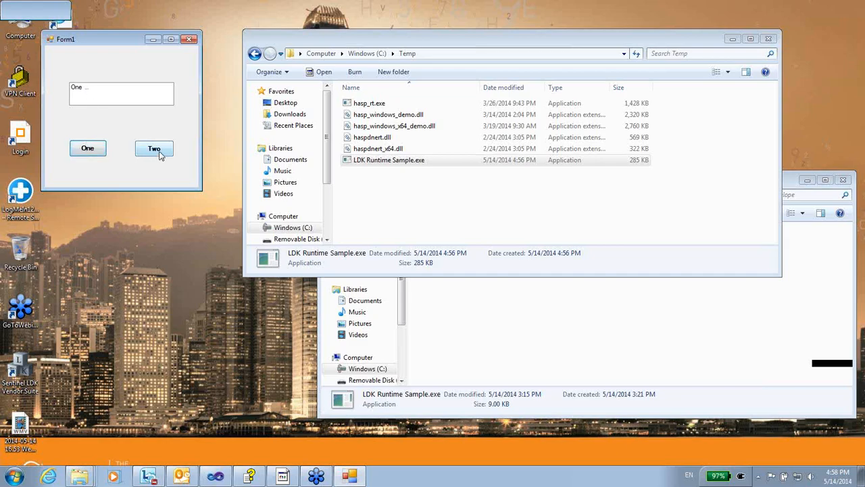
left_click(155, 147)
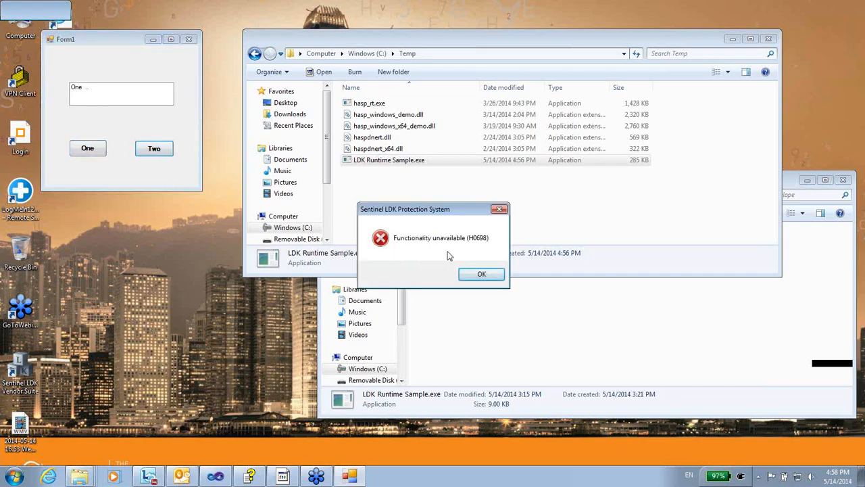
mouse_move(481, 273)
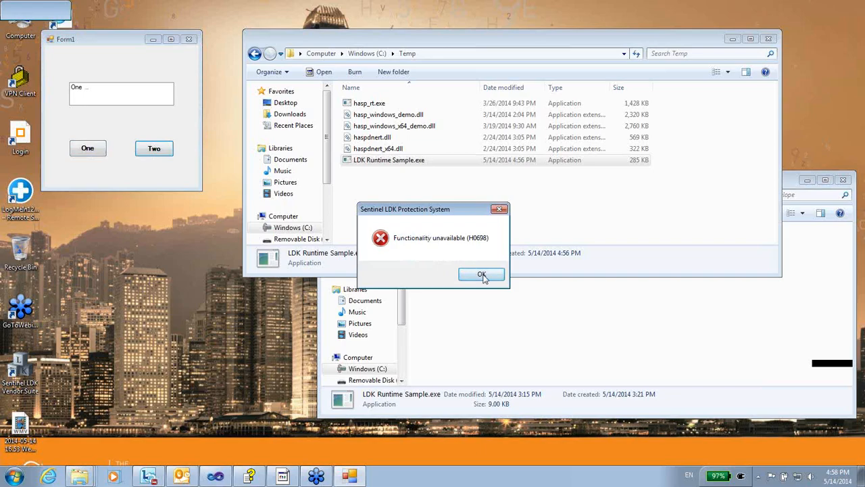
left_click(481, 274)
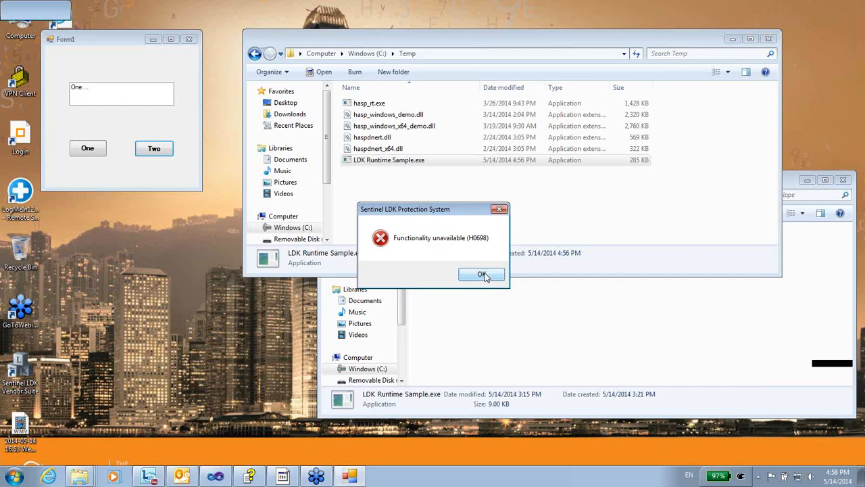
mouse_move(457, 264)
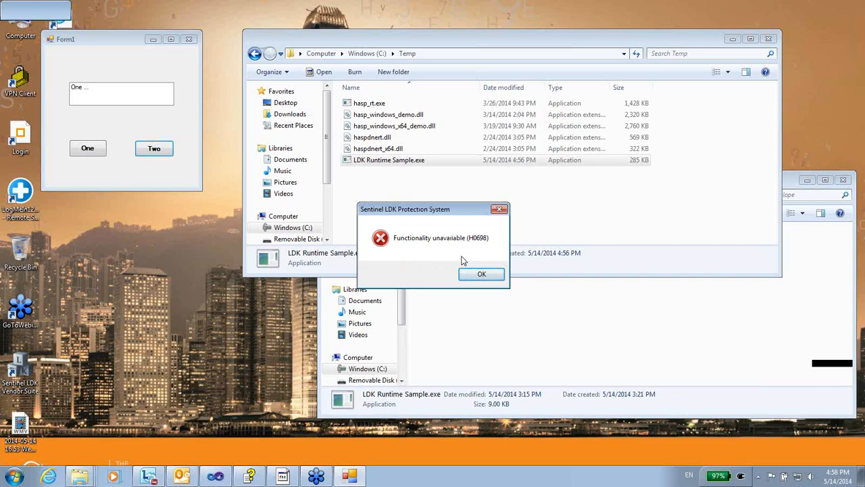
mouse_move(746, 100)
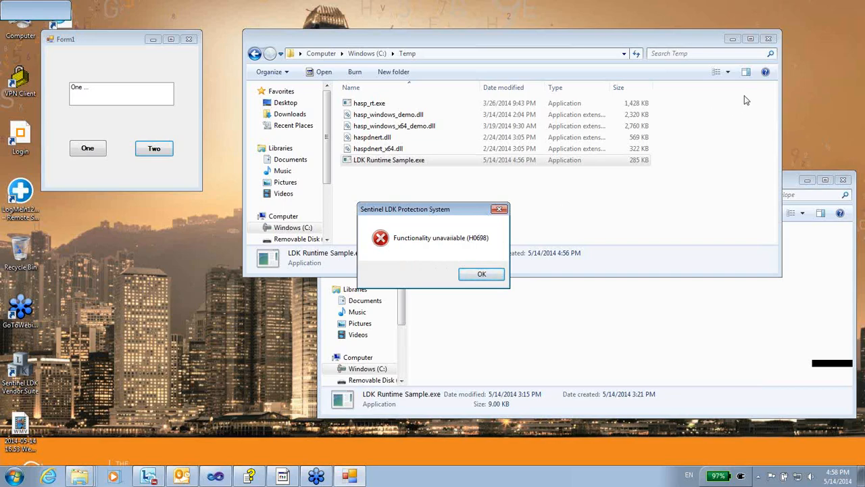